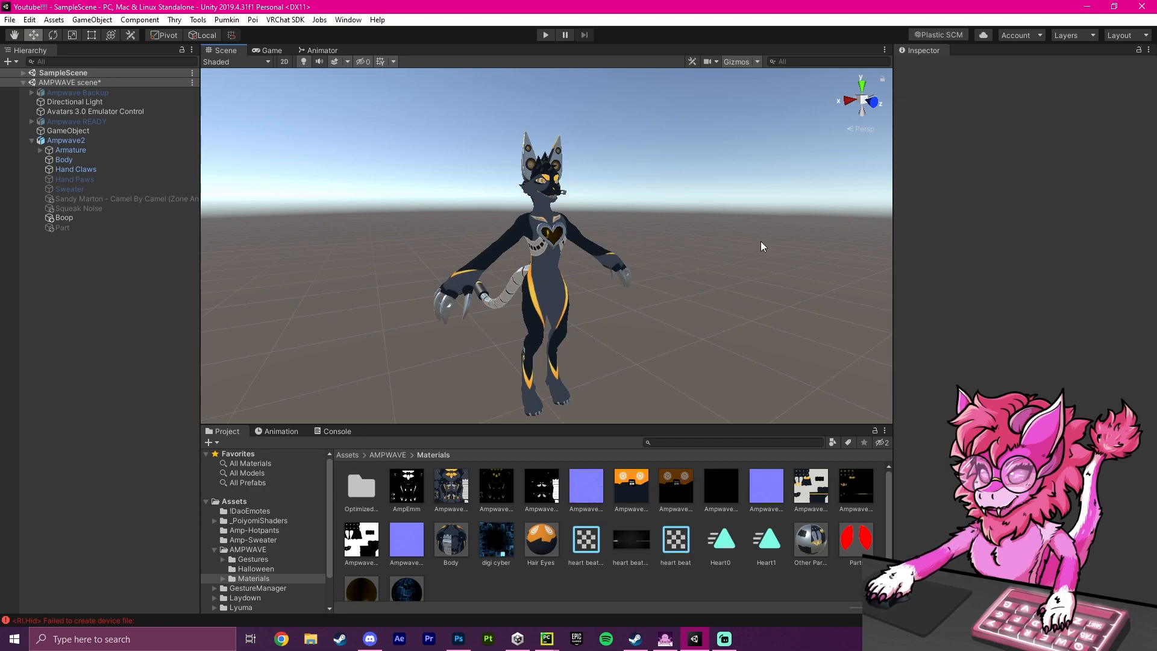
{"action": "mouse_move", "coordinate": [766, 194]}
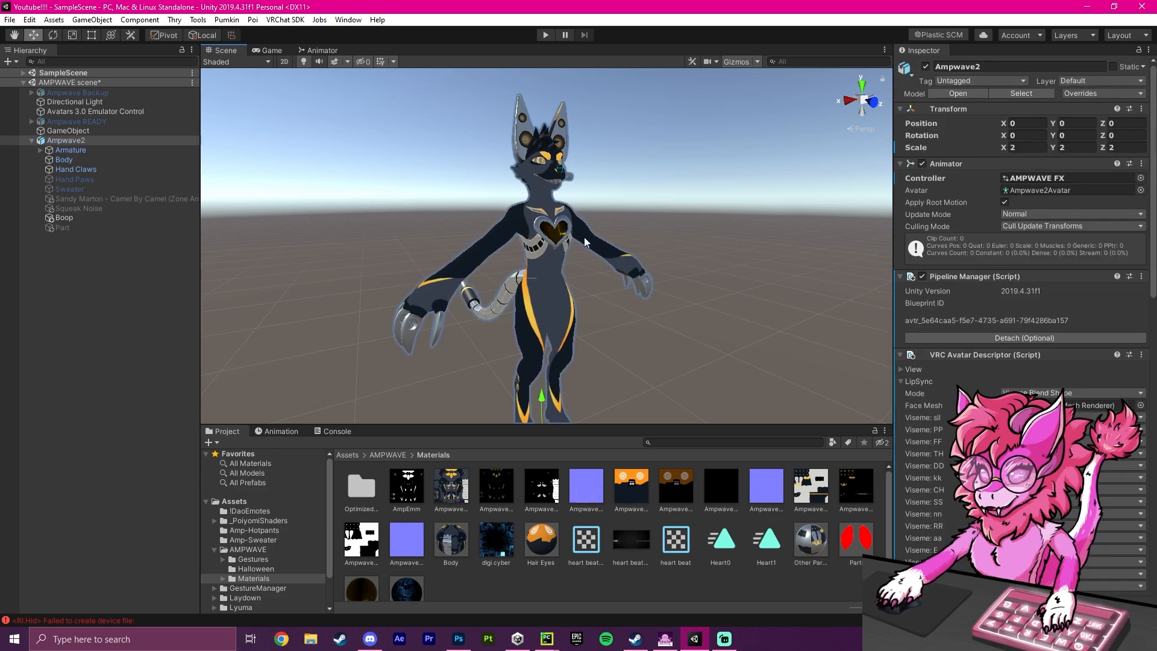
Select the Body mesh and show the Ampwave-SPP_Body_AlbedoTransparency texture's import settings.
{"action": "left_click", "coordinate": [64, 159]}
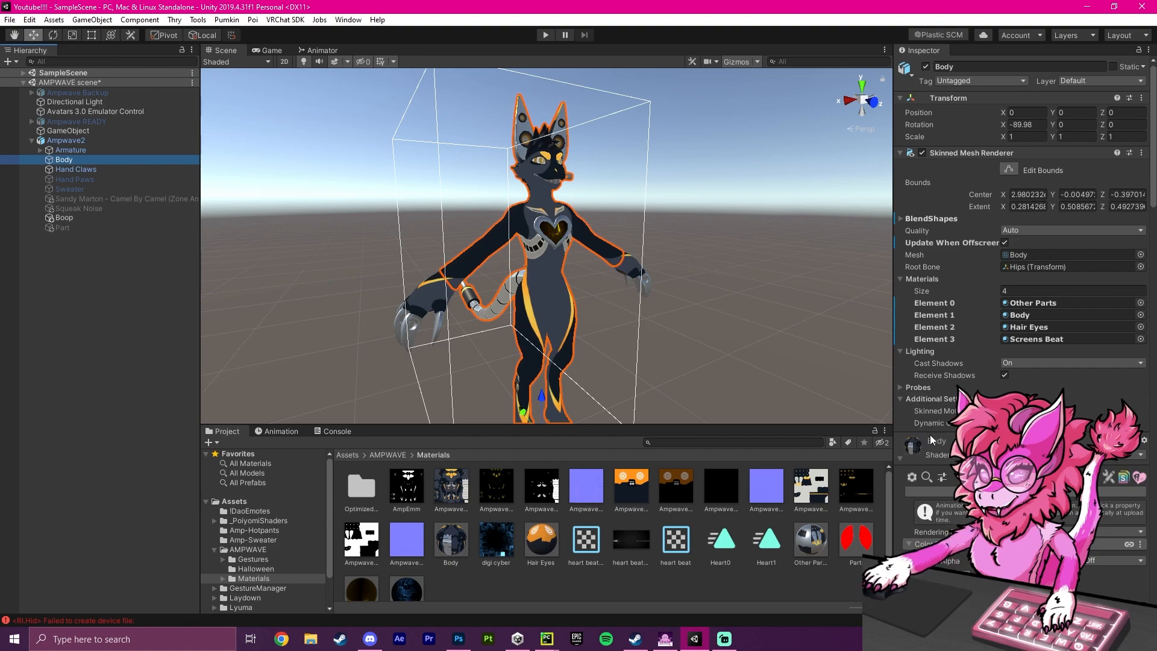
{"action": "left_click", "coordinate": [451, 487]}
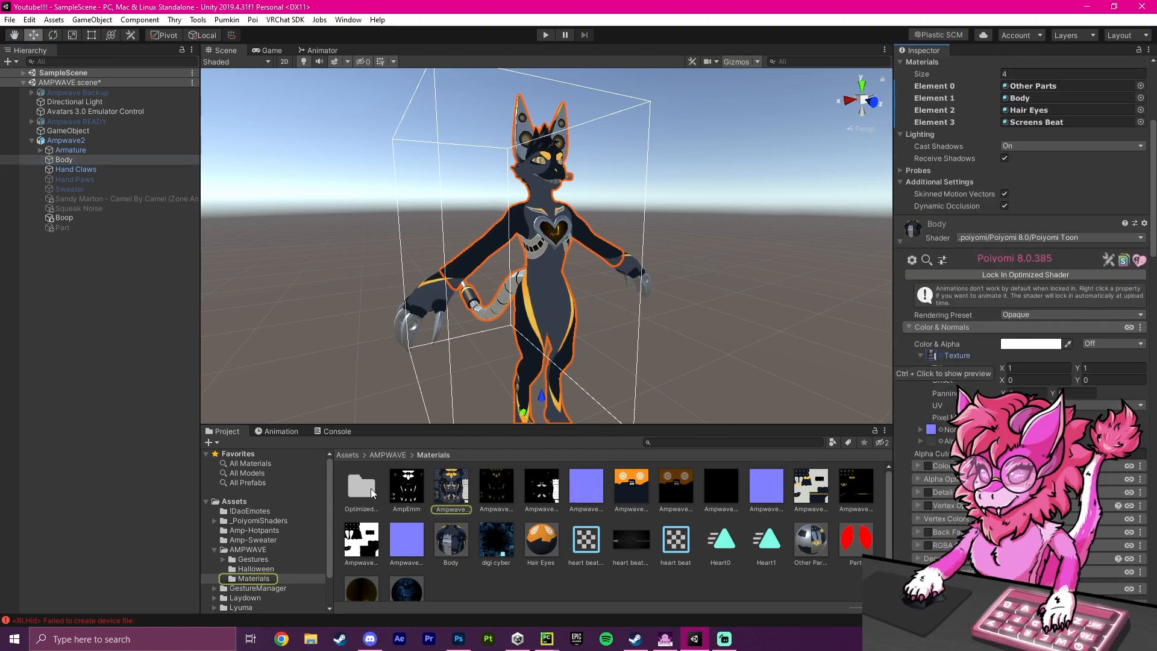
{"action": "left_click", "coordinate": [451, 487]}
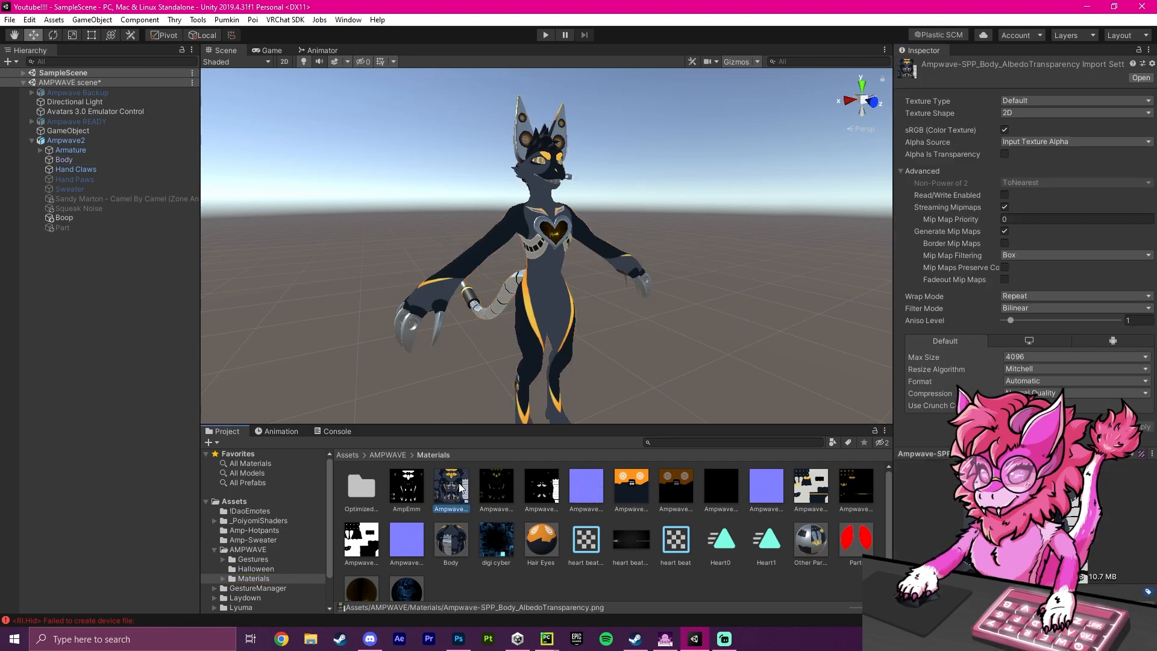
Open the body texture in Photoshop and black out everything except the yellow stripes.
{"action": "left_click", "coordinate": [457, 638]}
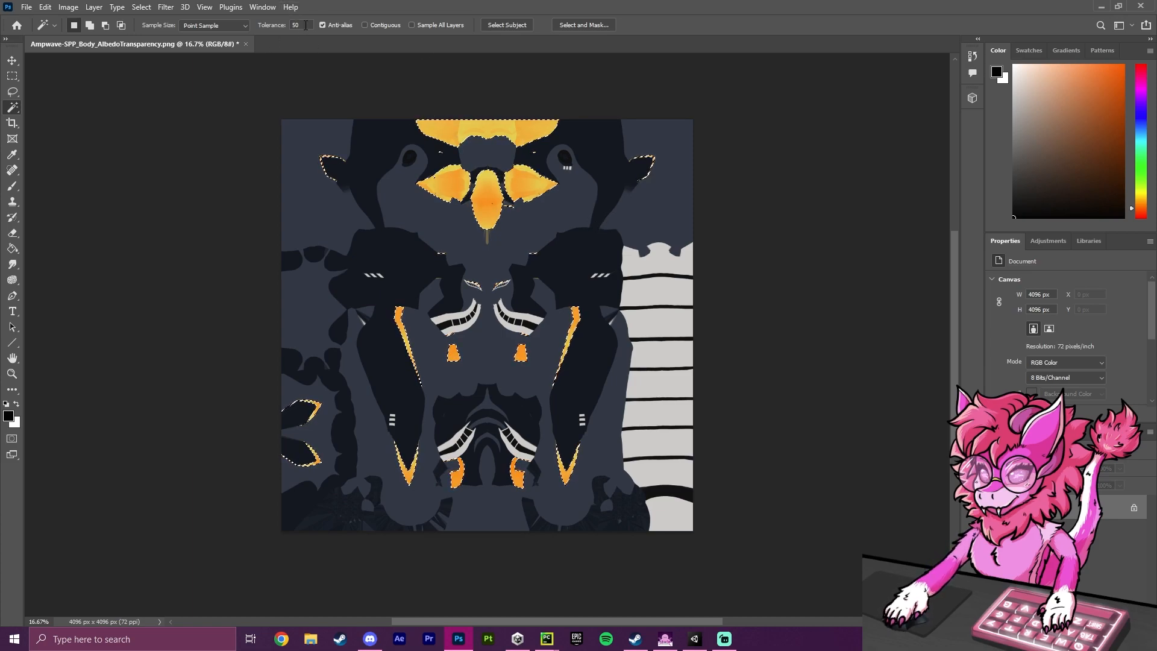
{"action": "left_click", "coordinate": [321, 26]}
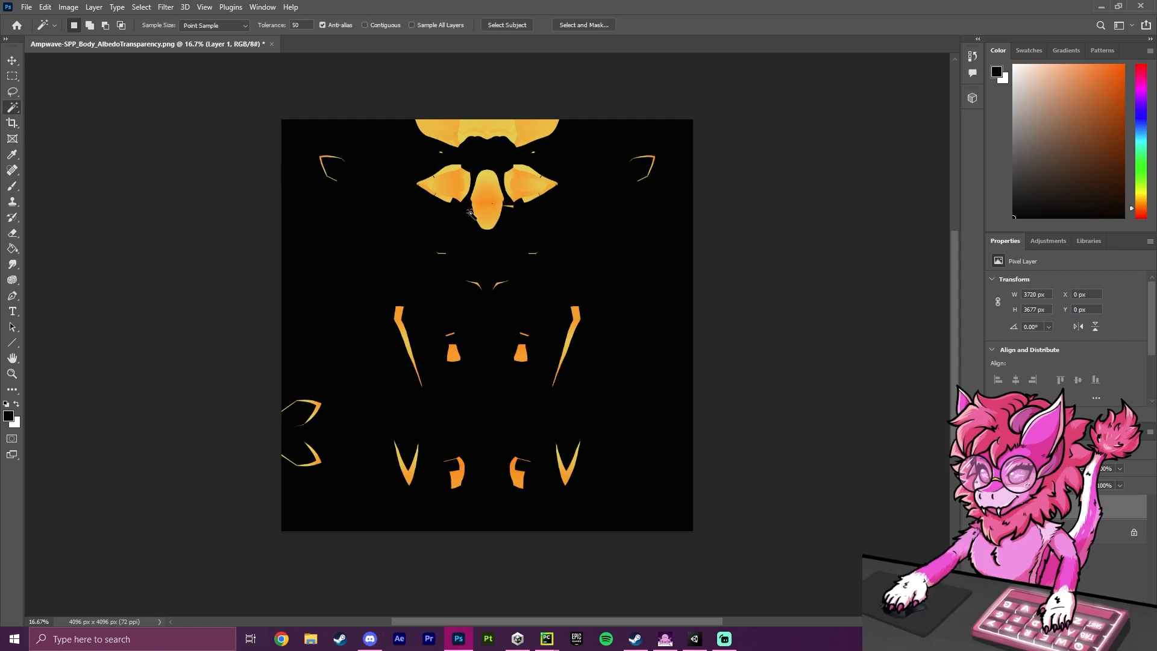
Paint the selected stripe areas solid white with the brush, then deselect.
{"action": "left_click", "coordinate": [465, 214]}
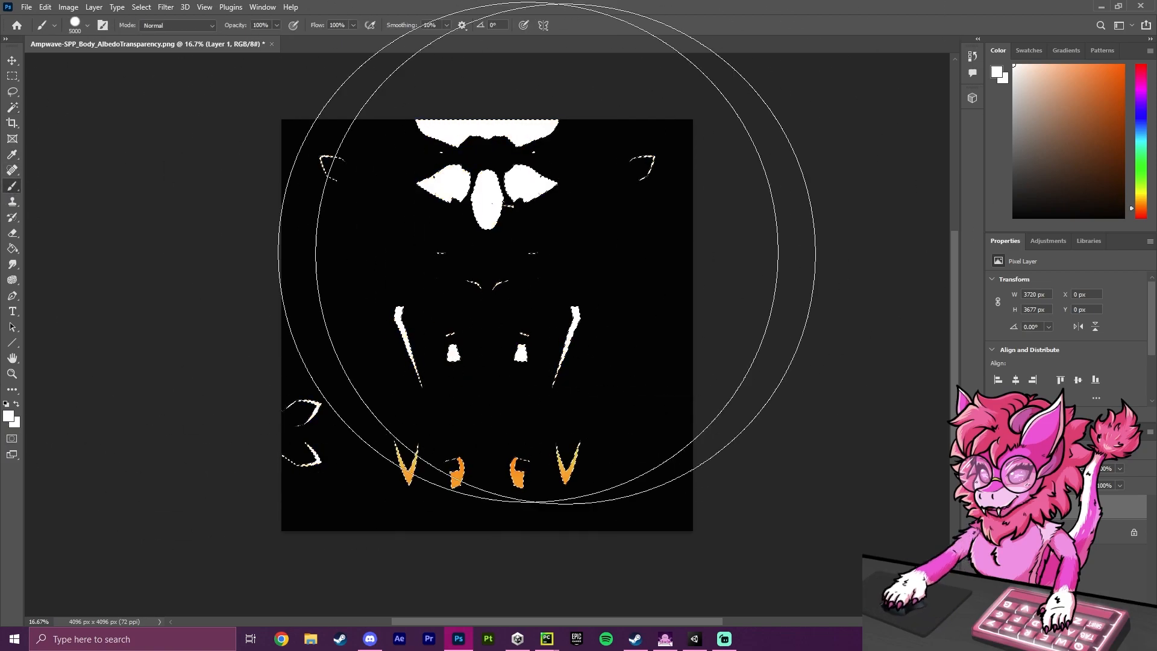
{"action": "left_click", "coordinate": [487, 464]}
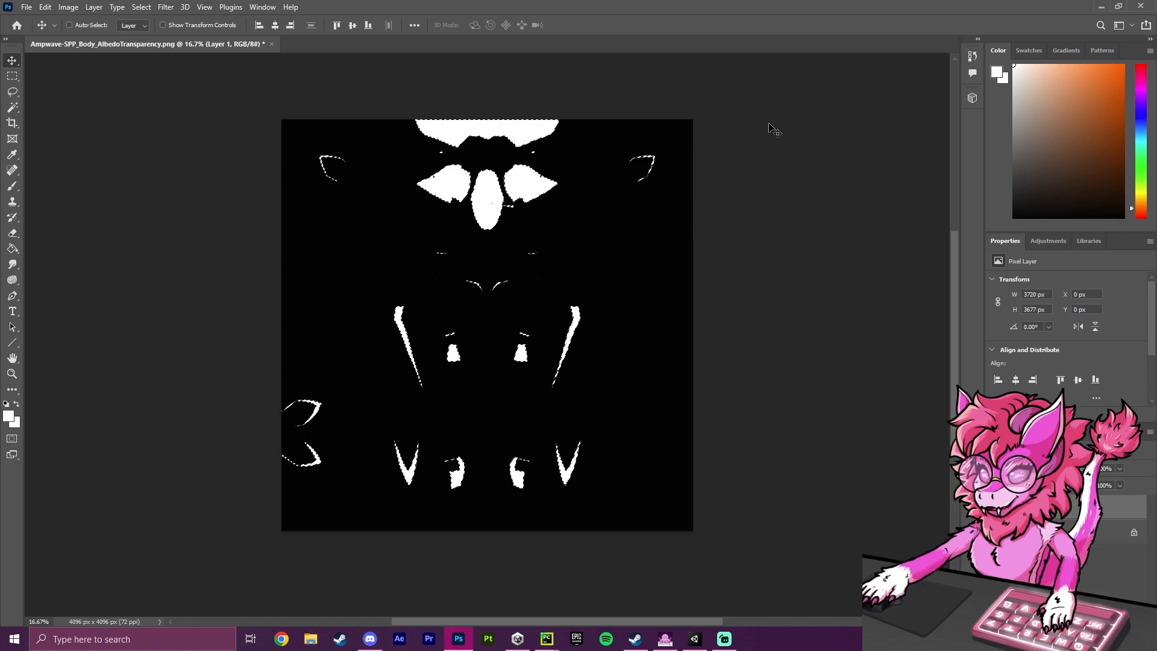
{"action": "left_click", "coordinate": [12, 75]}
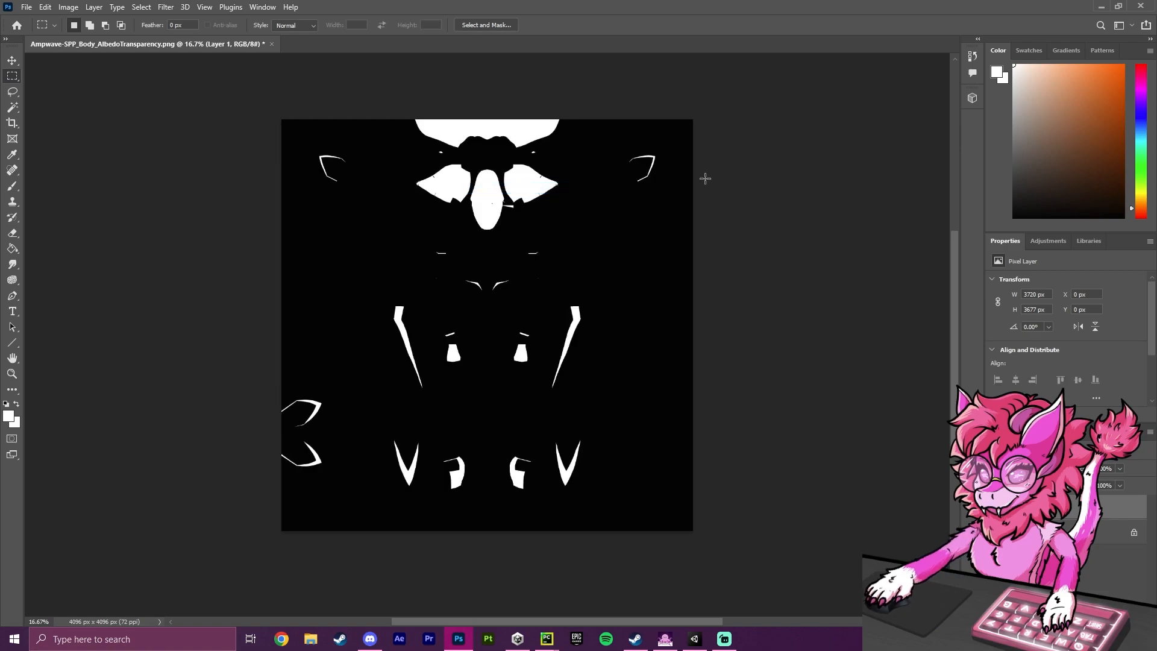
Save the mask over AmpEmm.png in the avatar's Materials folder.
{"action": "left_click", "coordinate": [26, 6]}
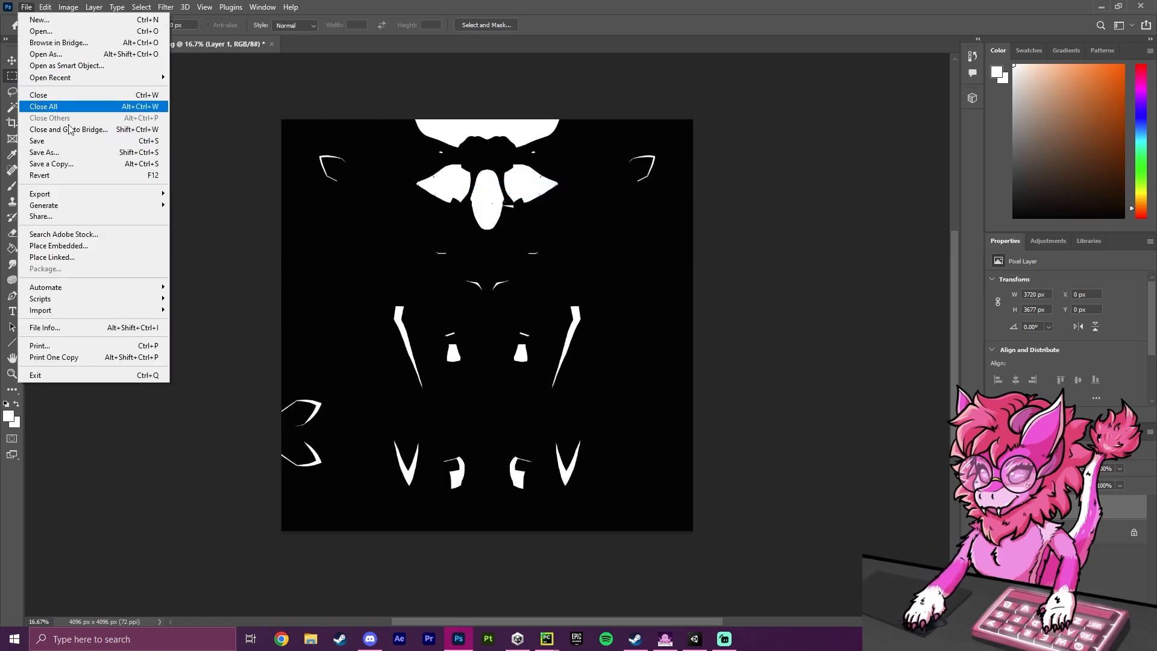
{"action": "mouse_move", "coordinate": [40, 193]}
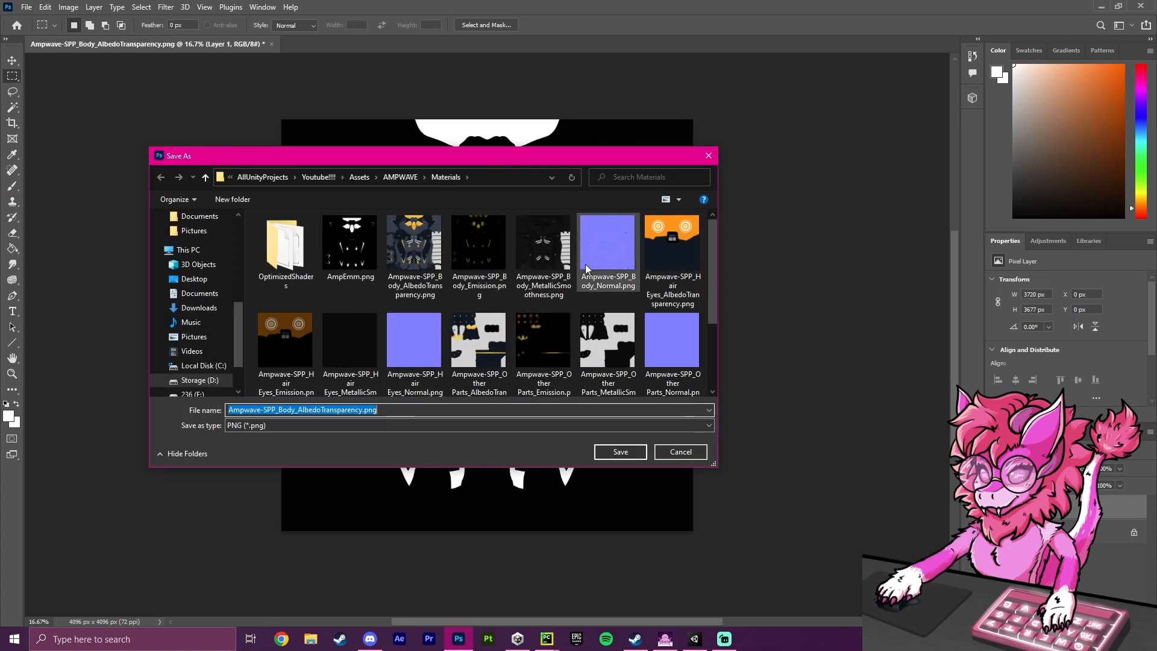
{"action": "left_click", "coordinate": [349, 243]}
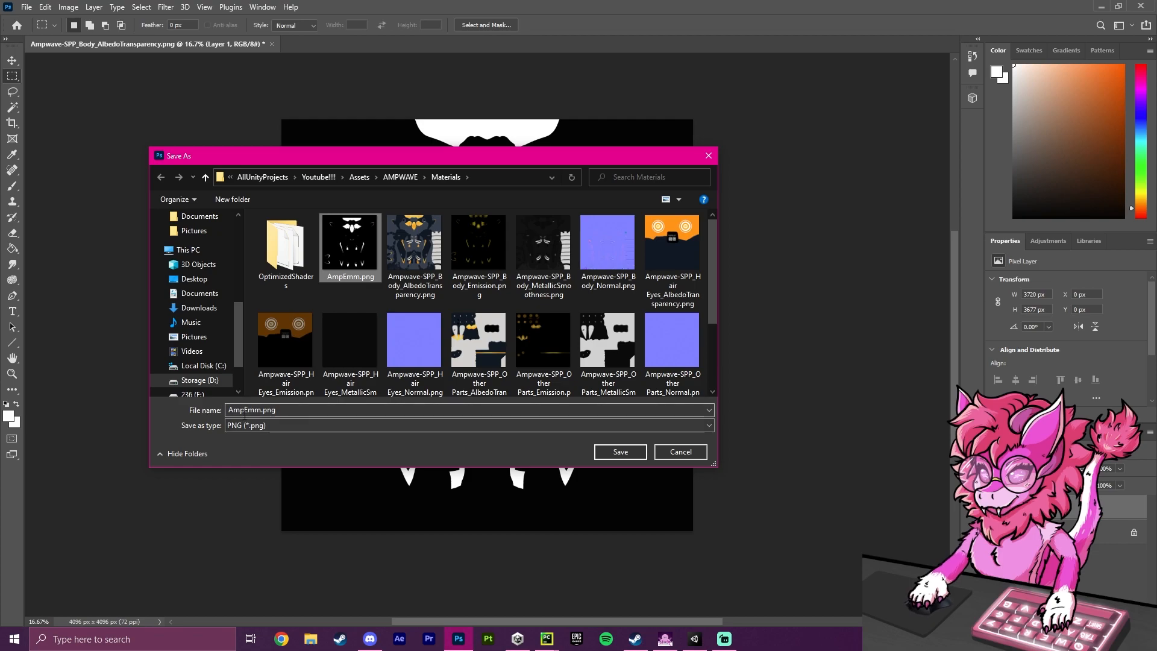
{"action": "left_click", "coordinate": [619, 451]}
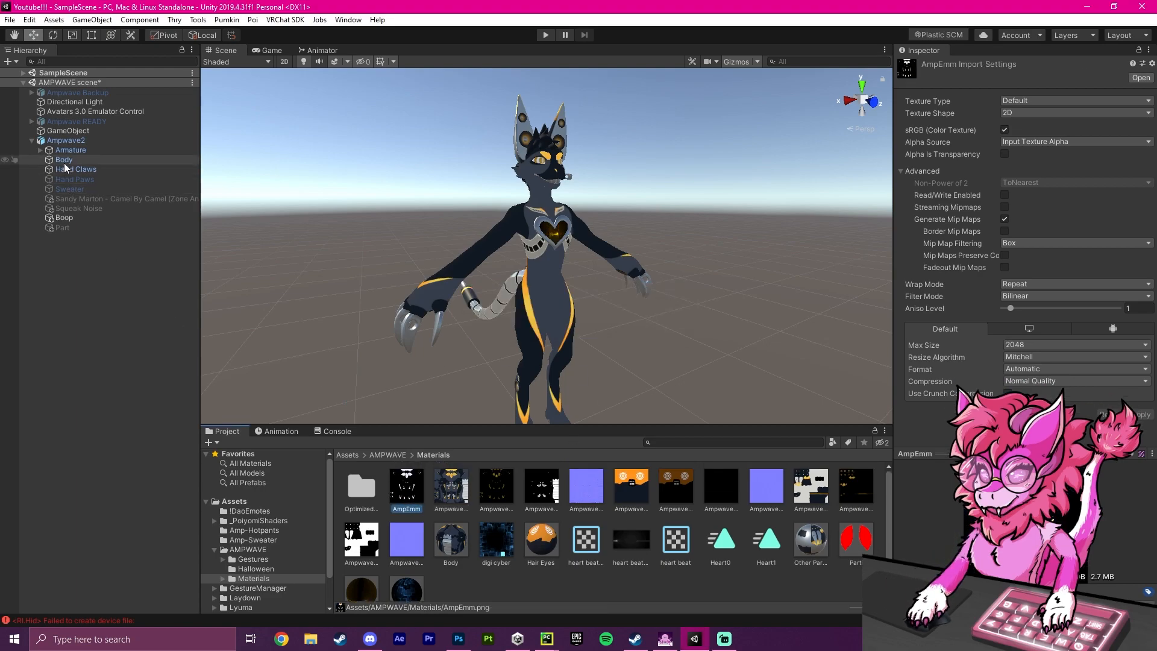
Select Body and scroll the Inspector down to Special FX > Emissions > Emission 0.
{"action": "left_click", "coordinate": [63, 159]}
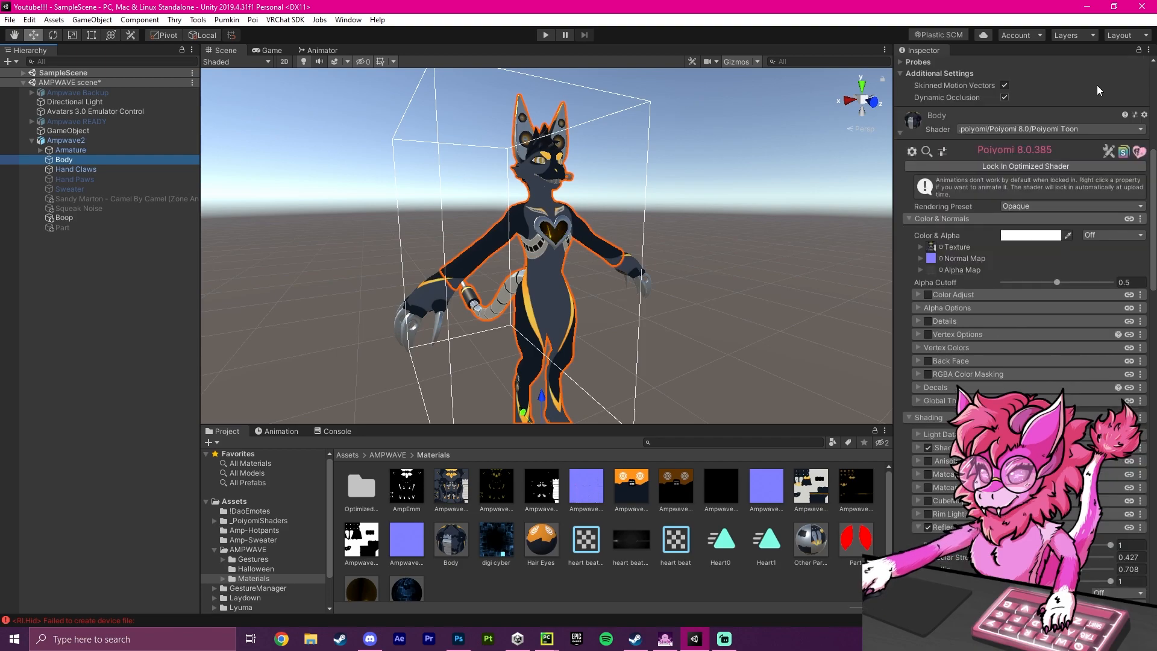
{"action": "scroll", "scroll_direction": "down", "scroll_amount": 3}
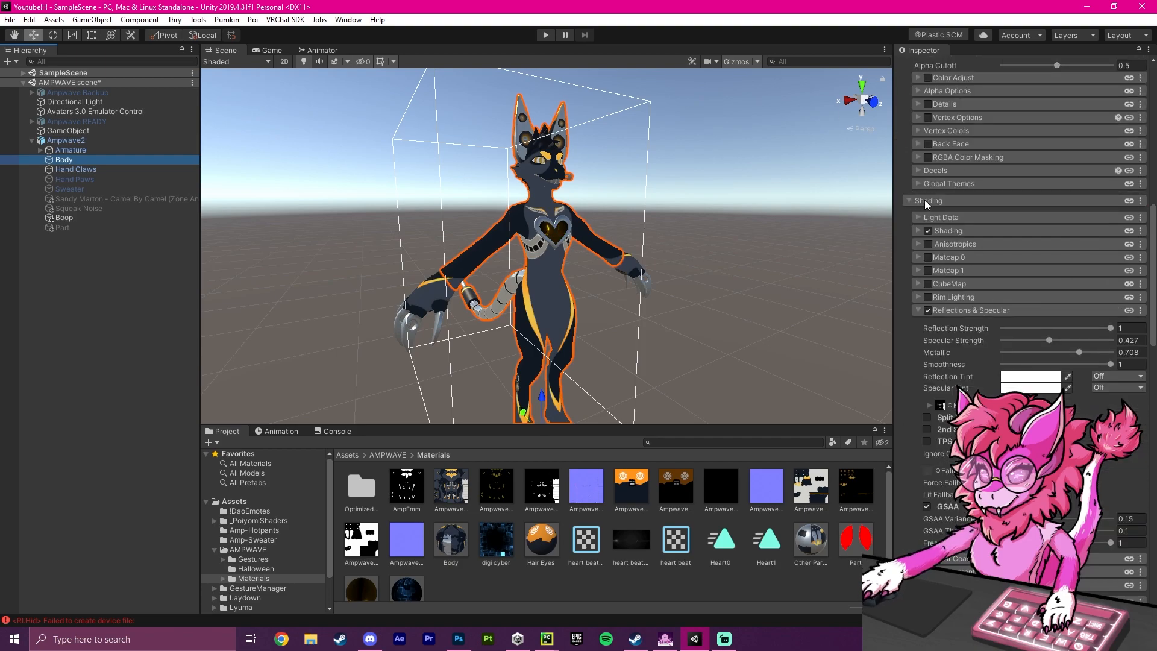
{"action": "scroll", "scroll_direction": "down", "scroll_amount": 3}
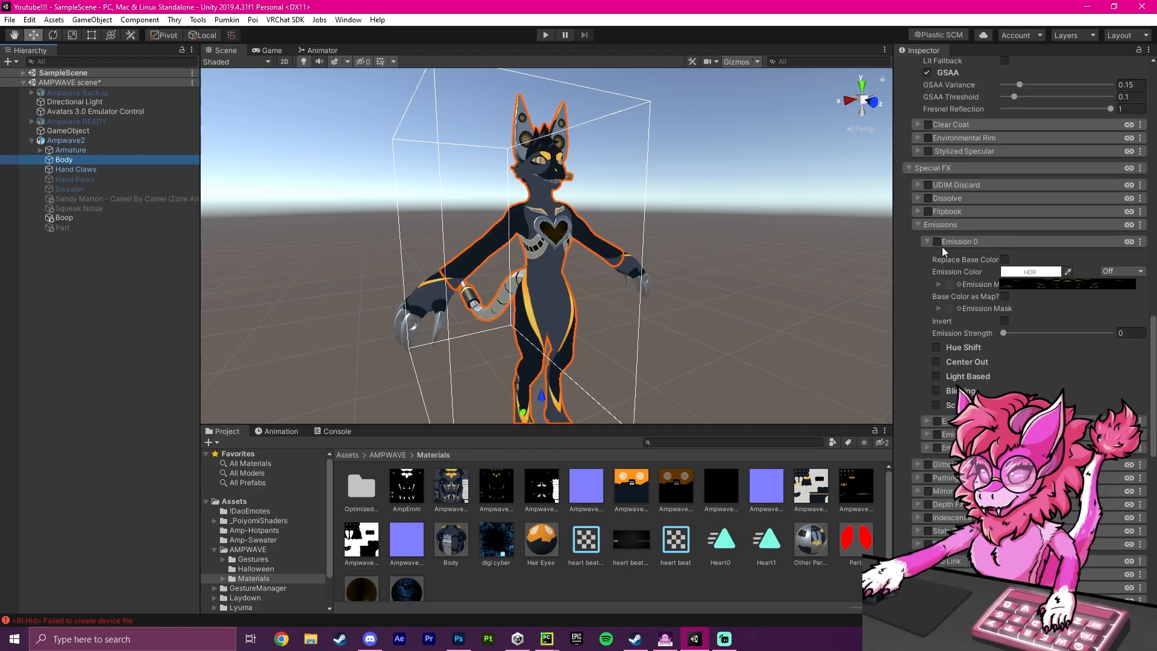
Enable Emission 0 with Base Color as Map, then toggle it to compare.
{"action": "left_click", "coordinate": [938, 241]}
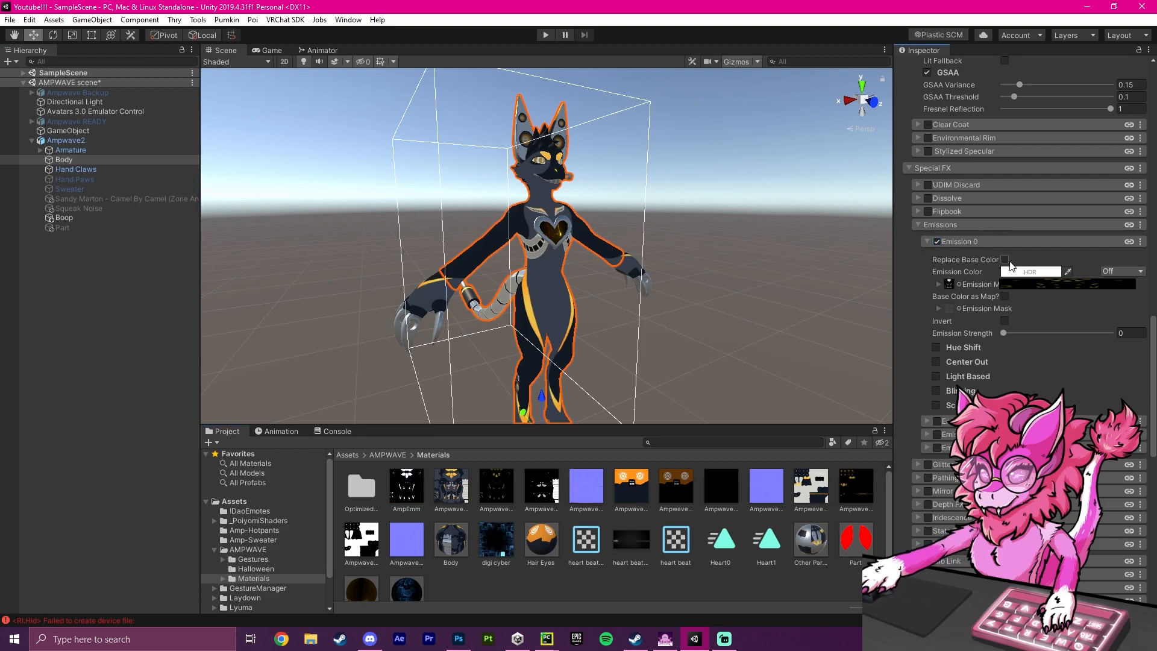
{"action": "left_click", "coordinate": [1005, 296]}
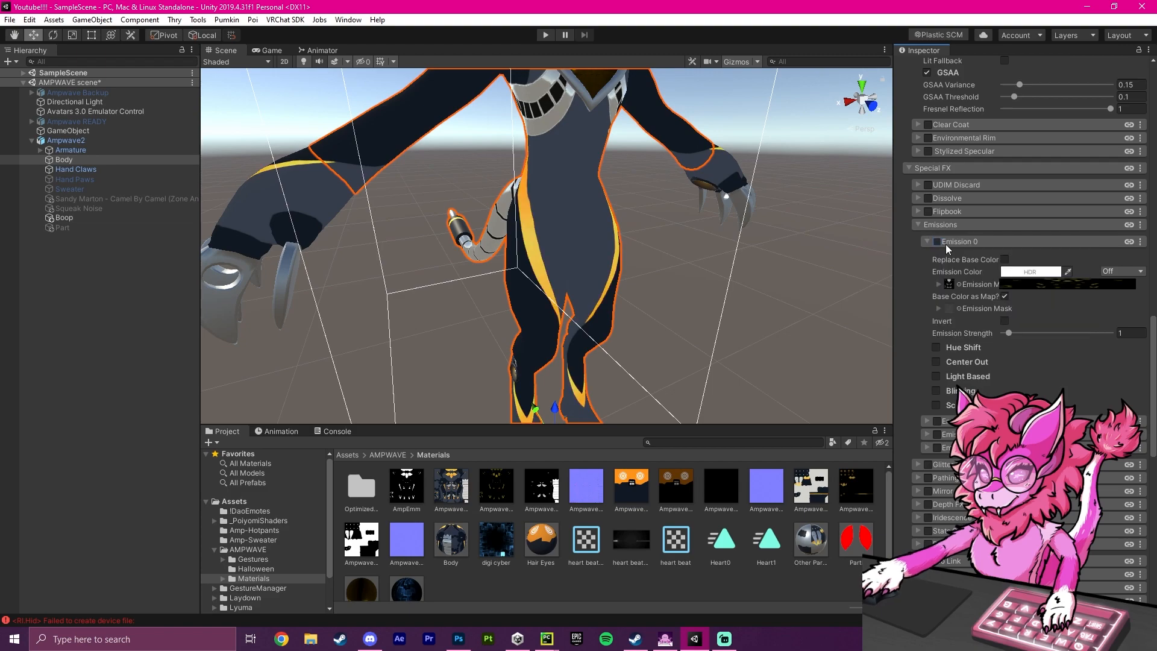
{"action": "left_click", "coordinate": [936, 241]}
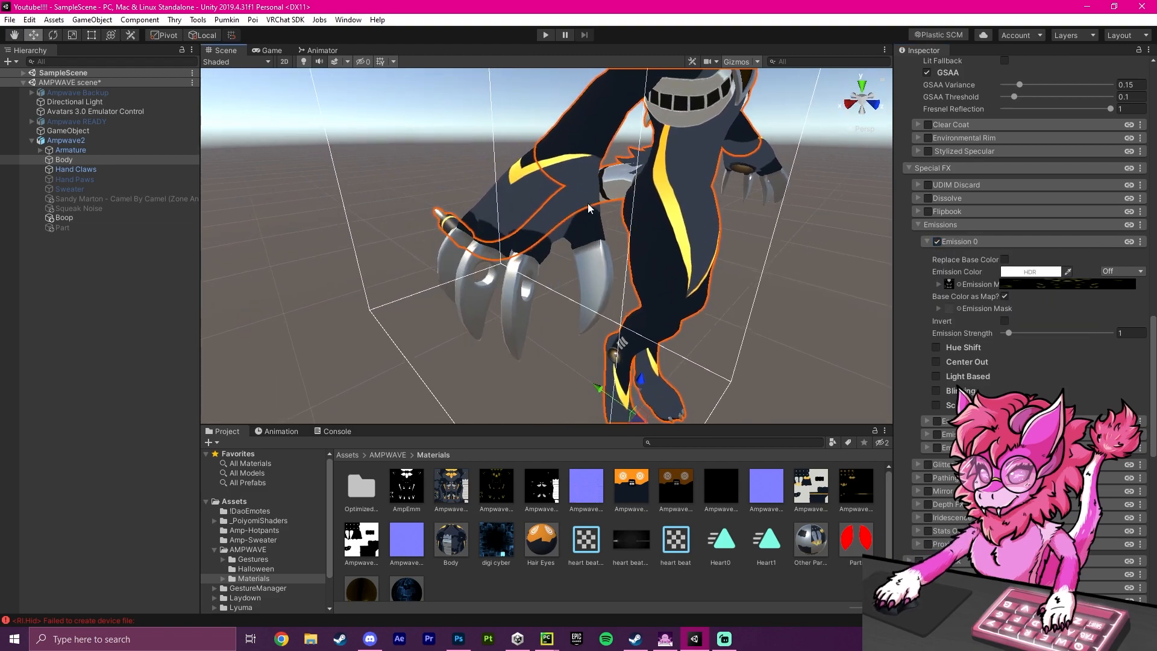